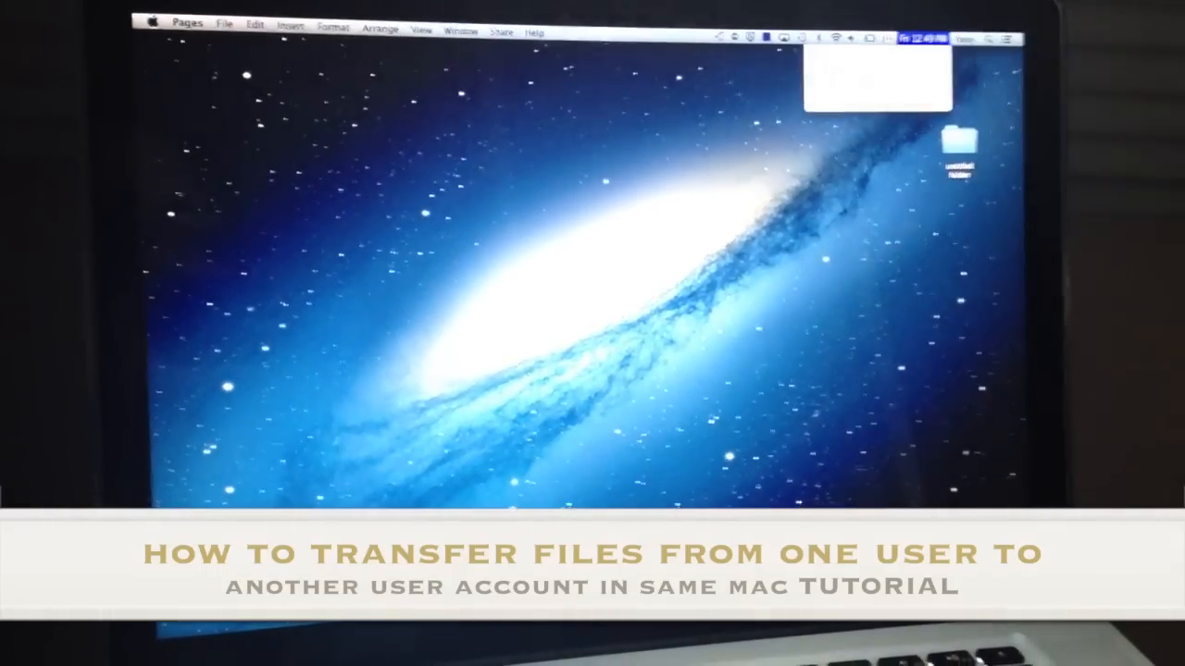
Check the signed-in account from the user menu, then show the Public folder holding the resume.
left_click(934, 28)
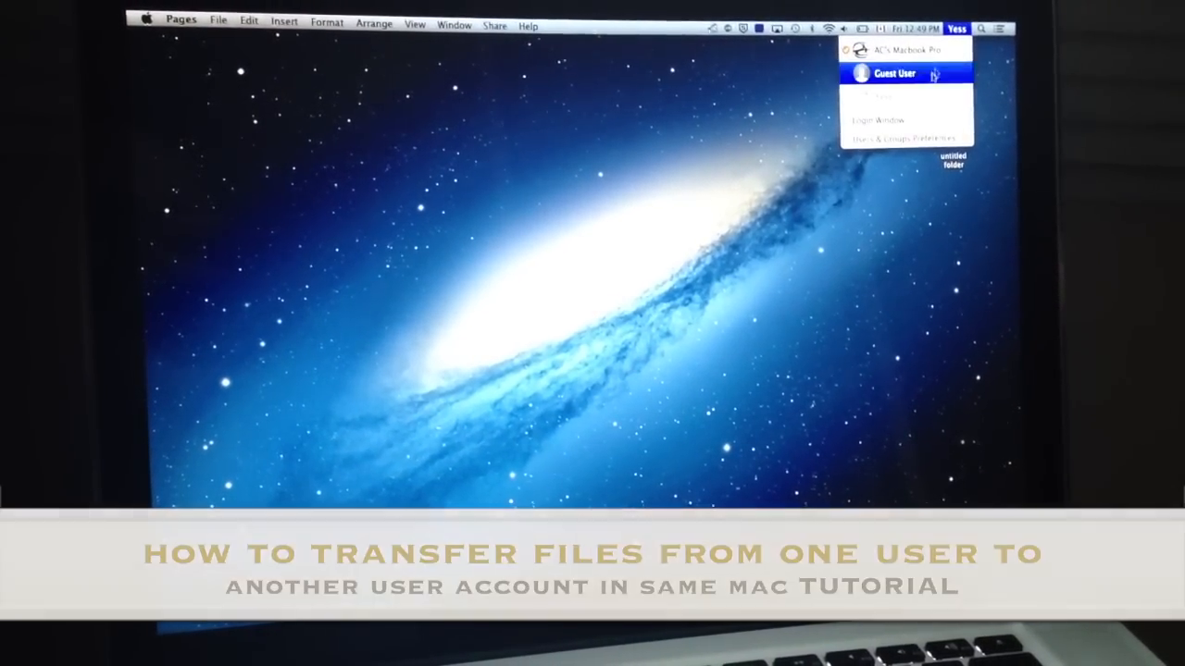
left_click(890, 74)
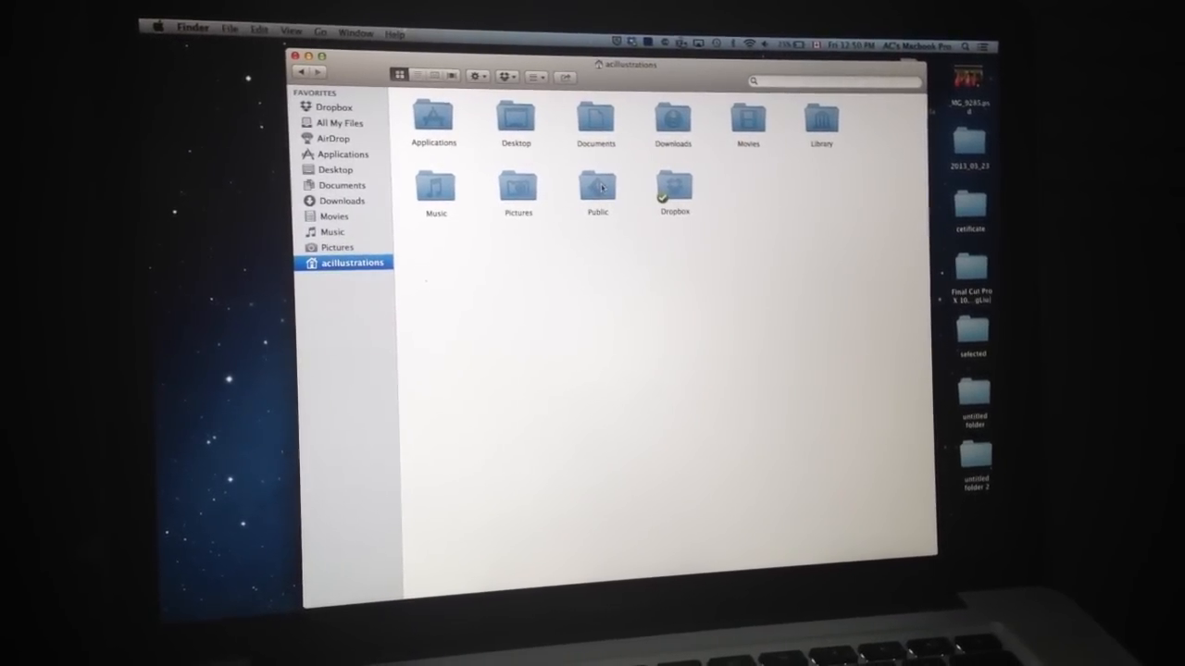
double_click(596, 184)
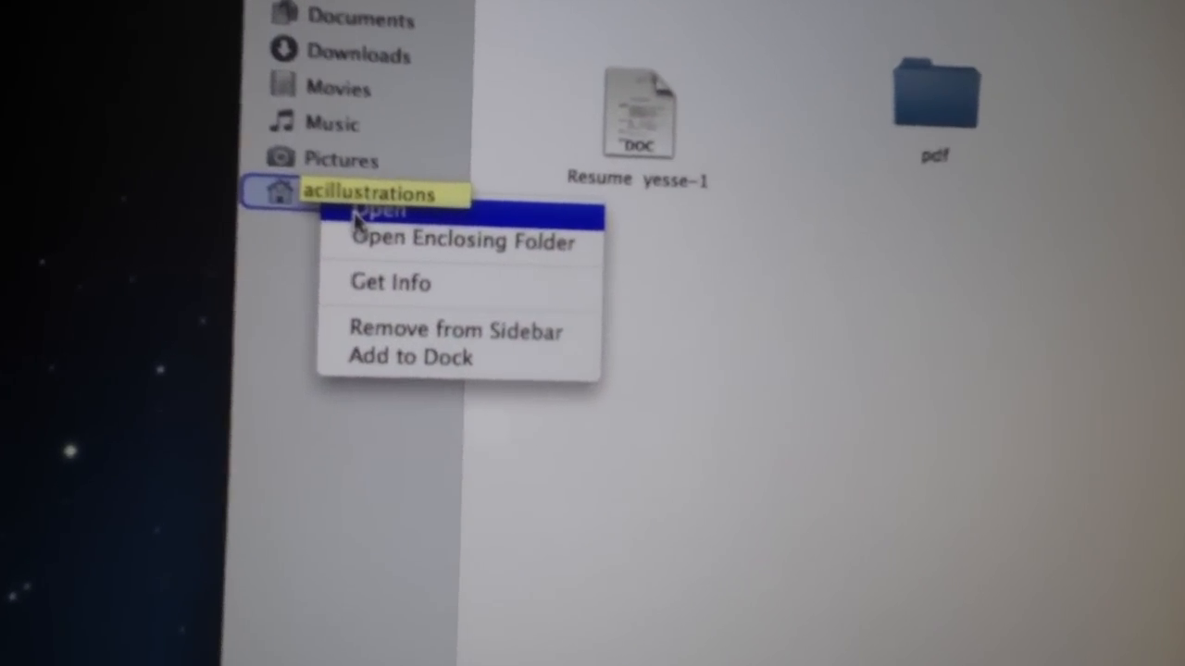
mouse_move(377, 211)
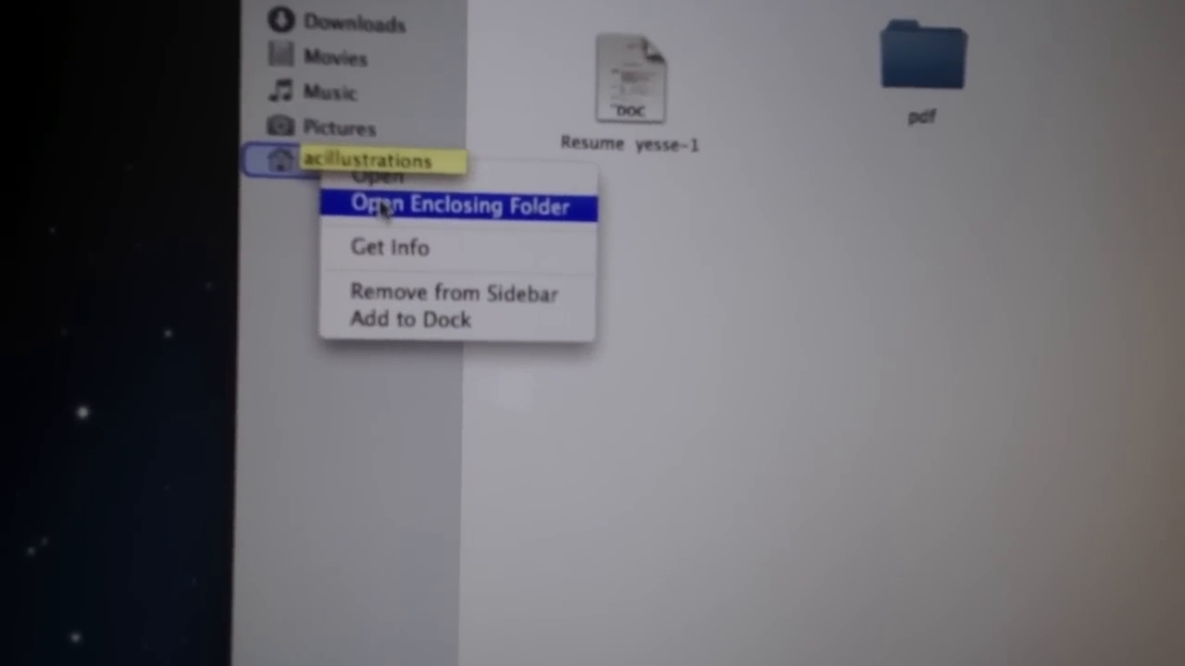
Show the Users folder listing acillustrations, Guest, Rouge and Shared.
left_click(452, 207)
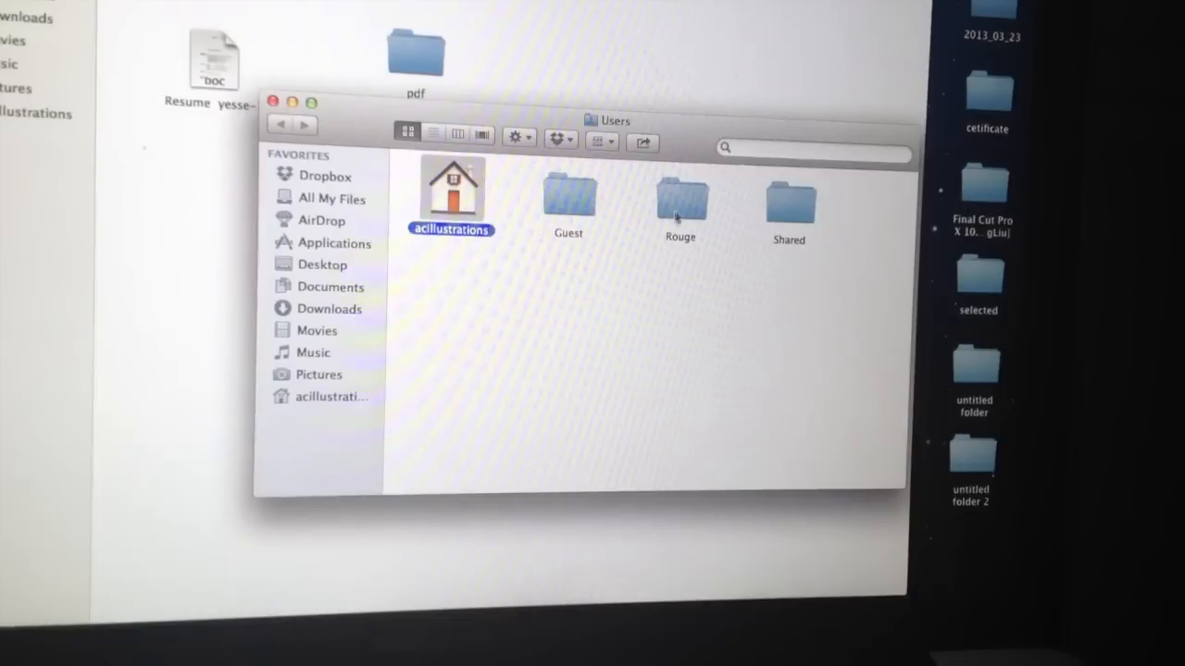
Go into Rouge's home folder and then its Public folder with the Drop Box.
left_click(679, 202)
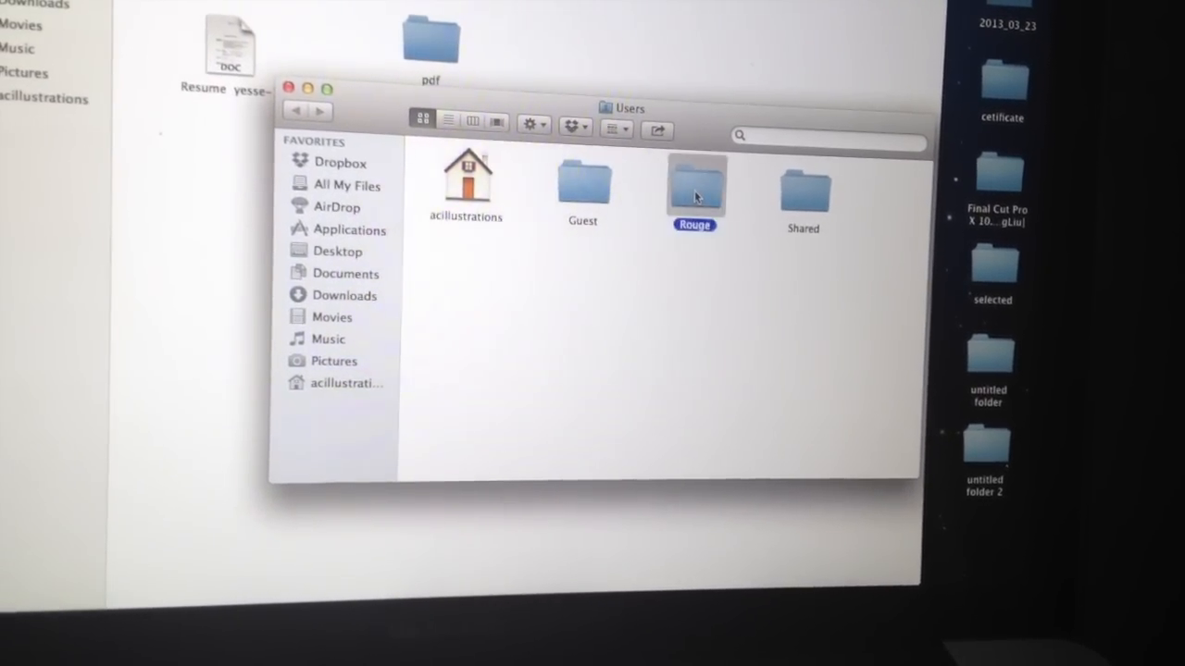
double_click(694, 182)
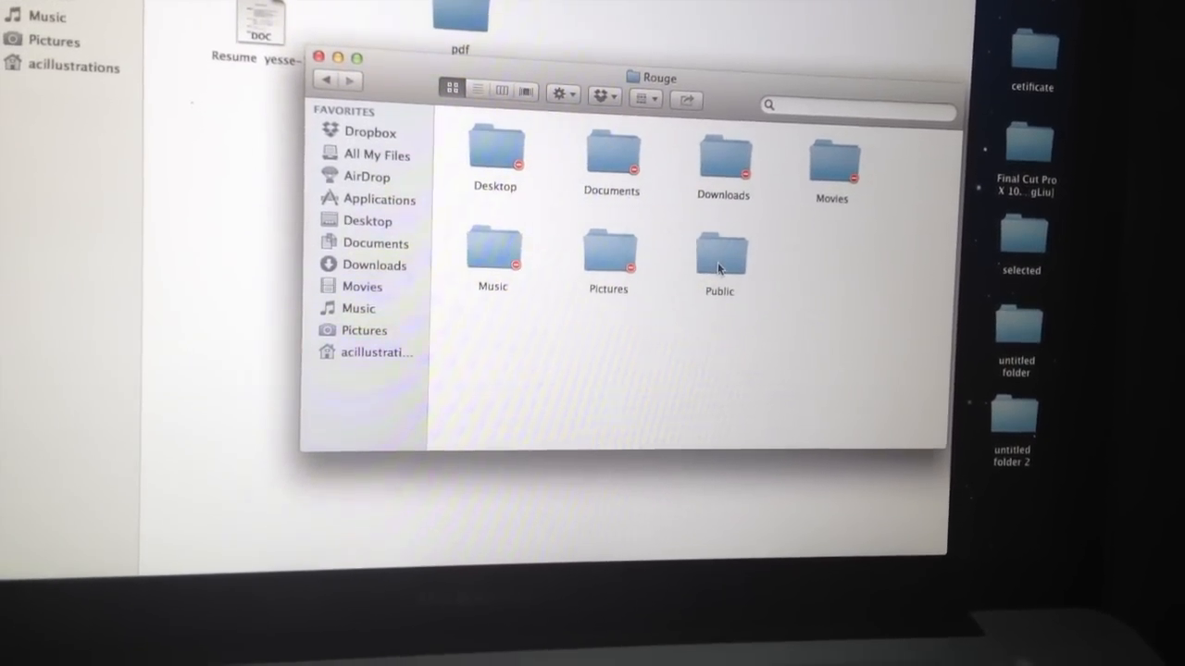
double_click(718, 252)
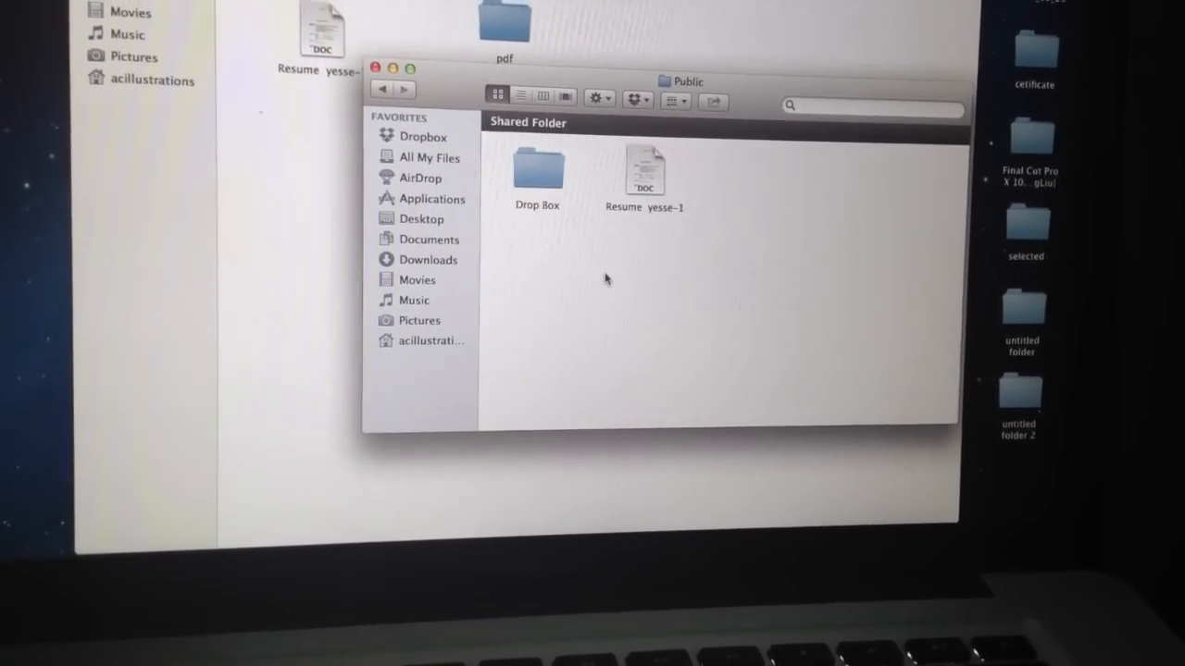
mouse_move(385, 88)
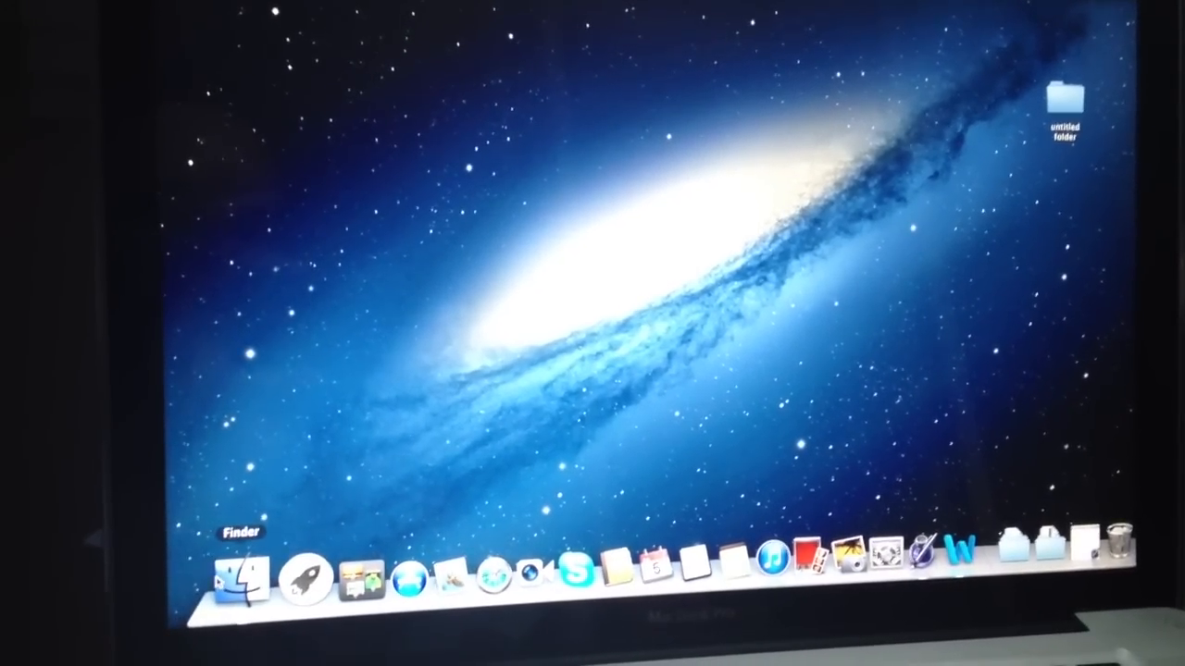
From Rouge's own account, bring up a Finder window on the Rouge home folder.
left_click(237, 582)
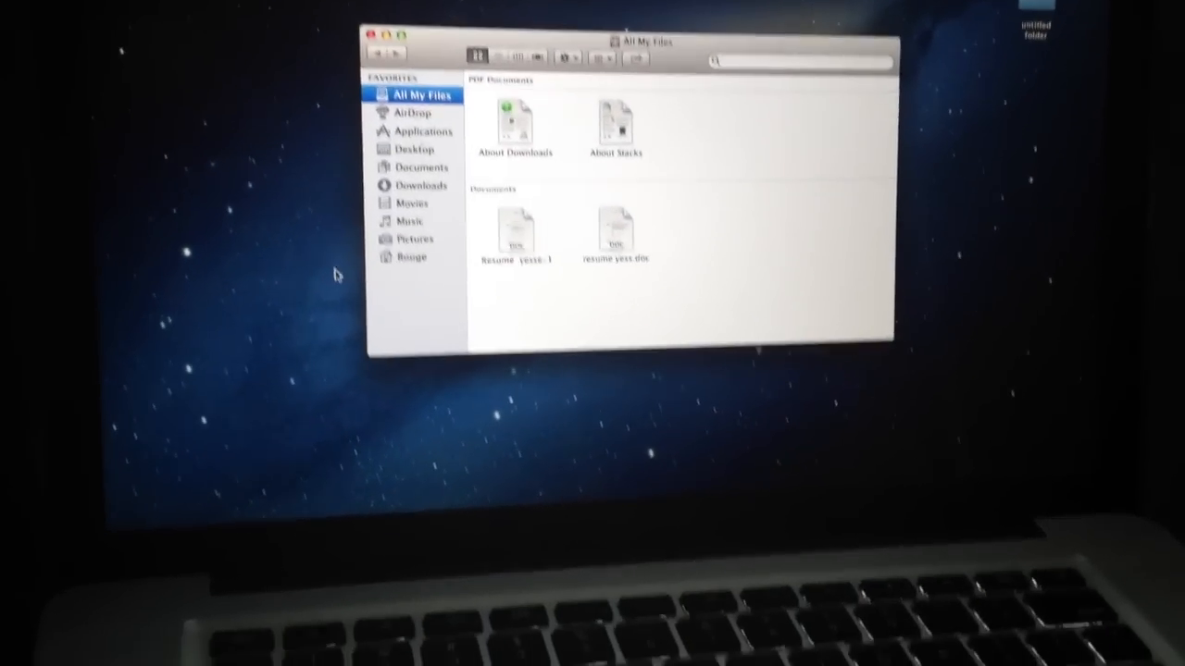
left_click(418, 214)
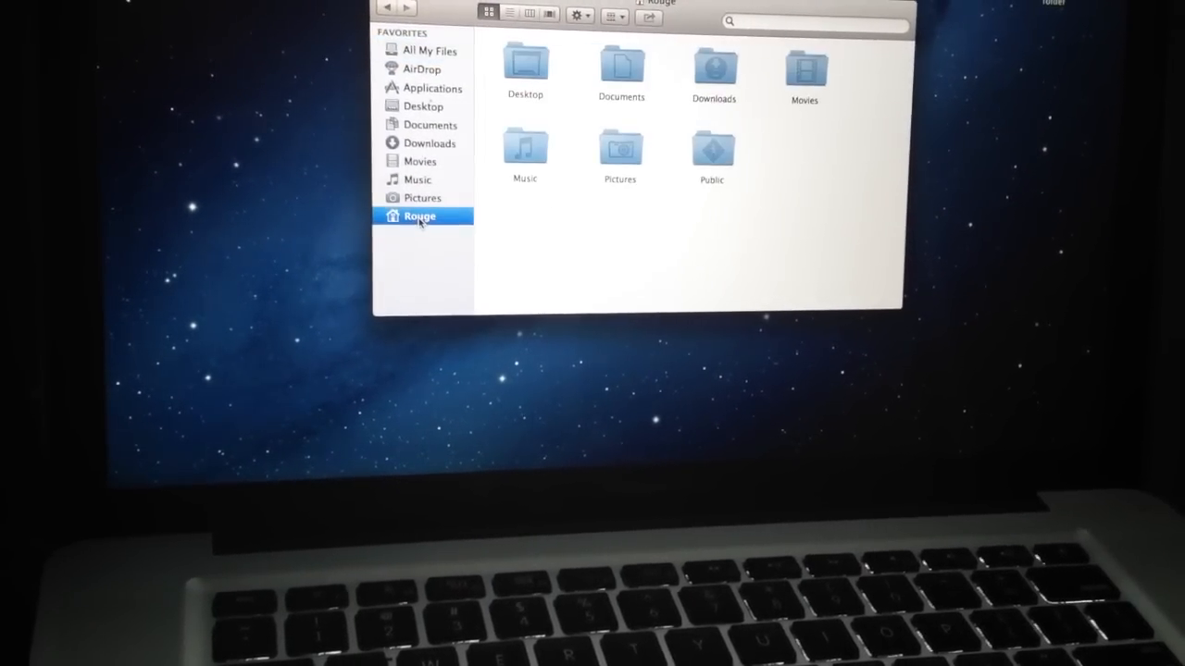